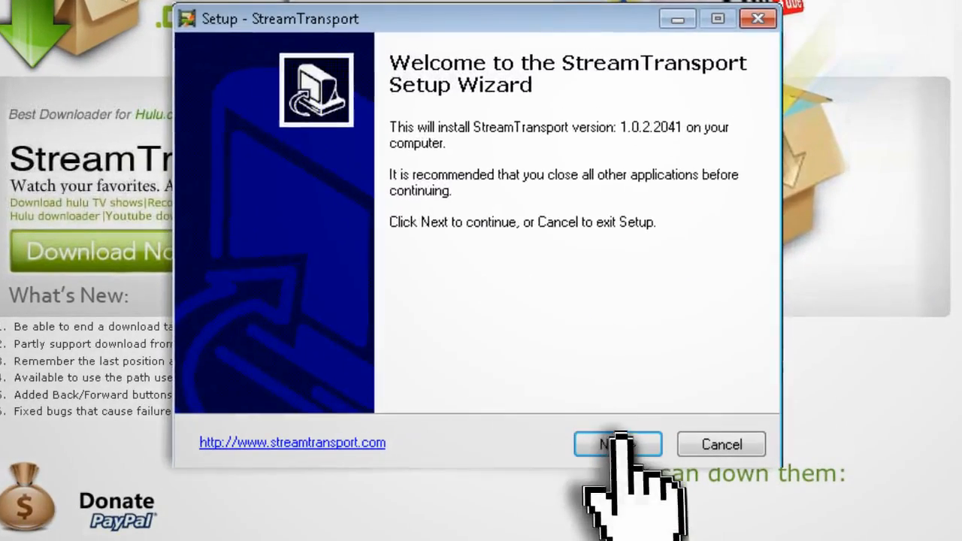
Confirm the wizard pages and install StreamTransport to C:\Program Files\StreamTransport with a desktop icon.
left_click(618, 444)
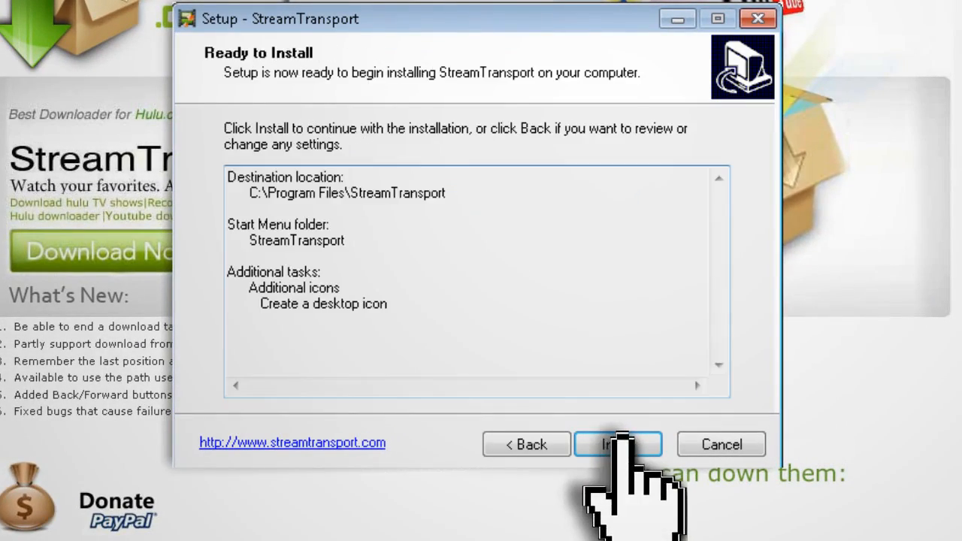
left_click(617, 445)
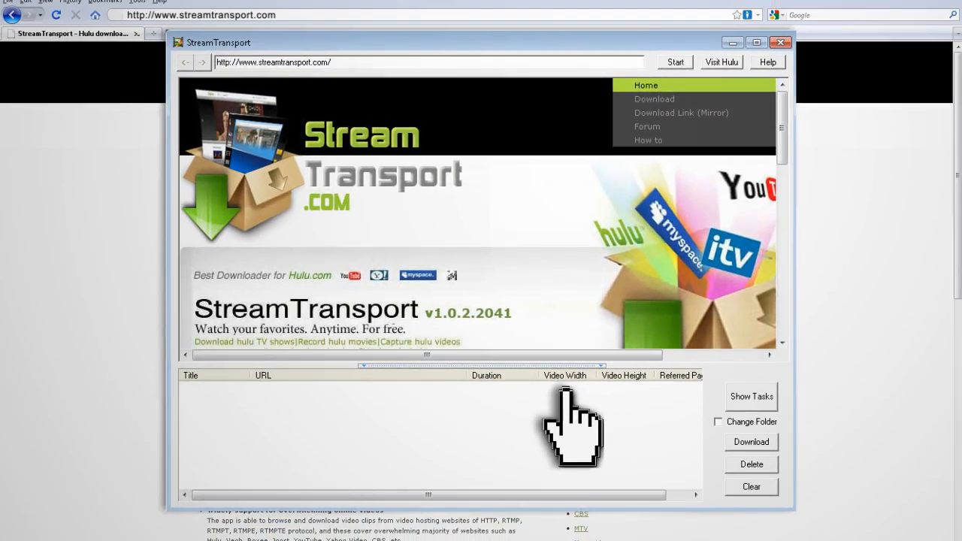
Load hulu.com in StreamTransport's built-in browser via Visit Hulu.
left_click(720, 61)
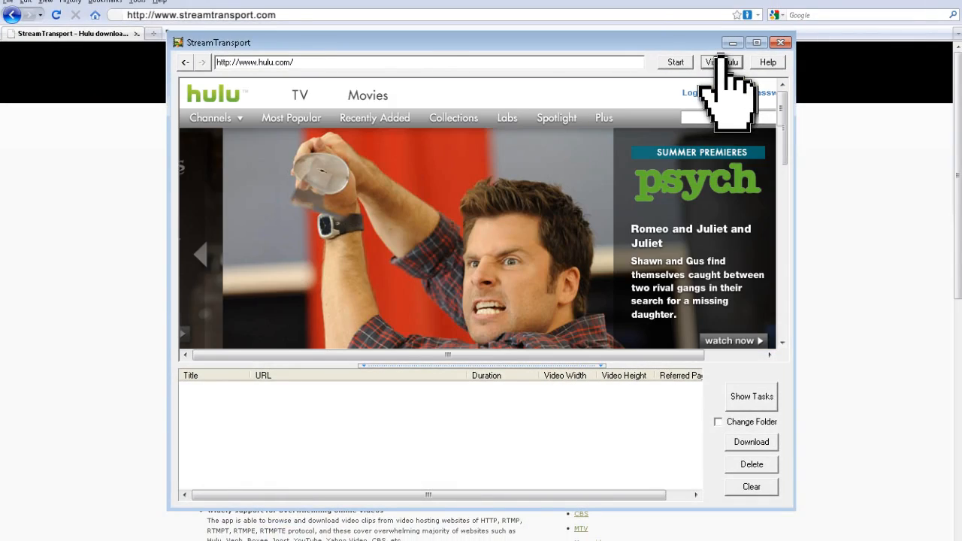